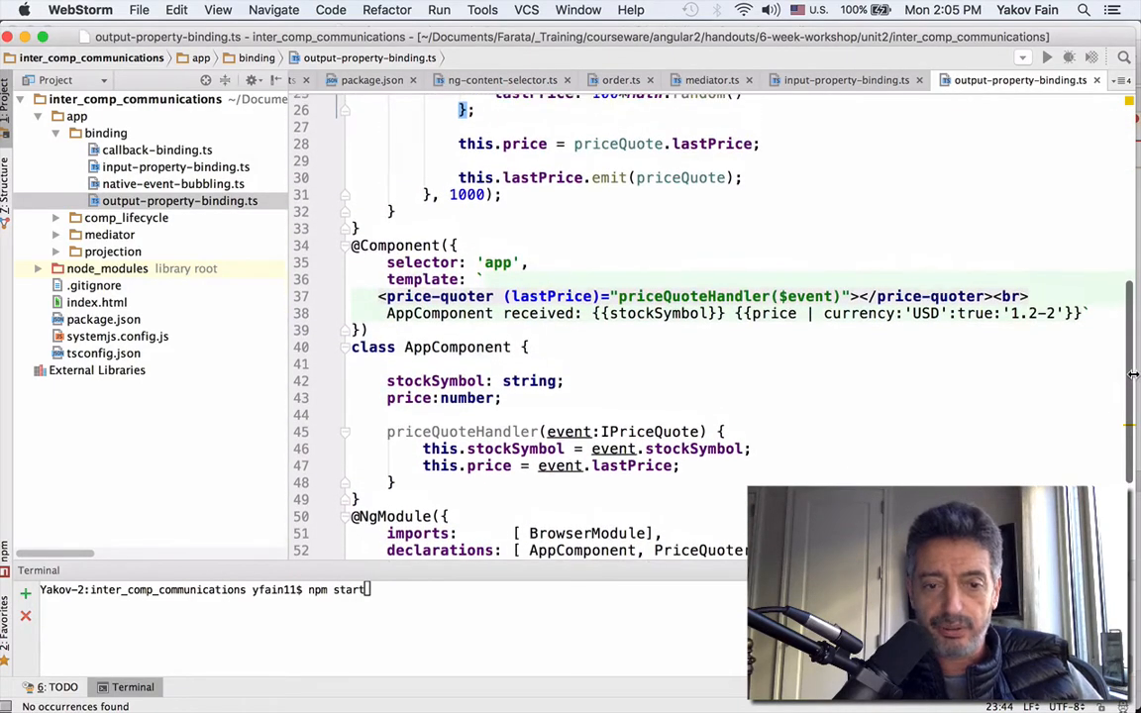
scroll(down, 3)
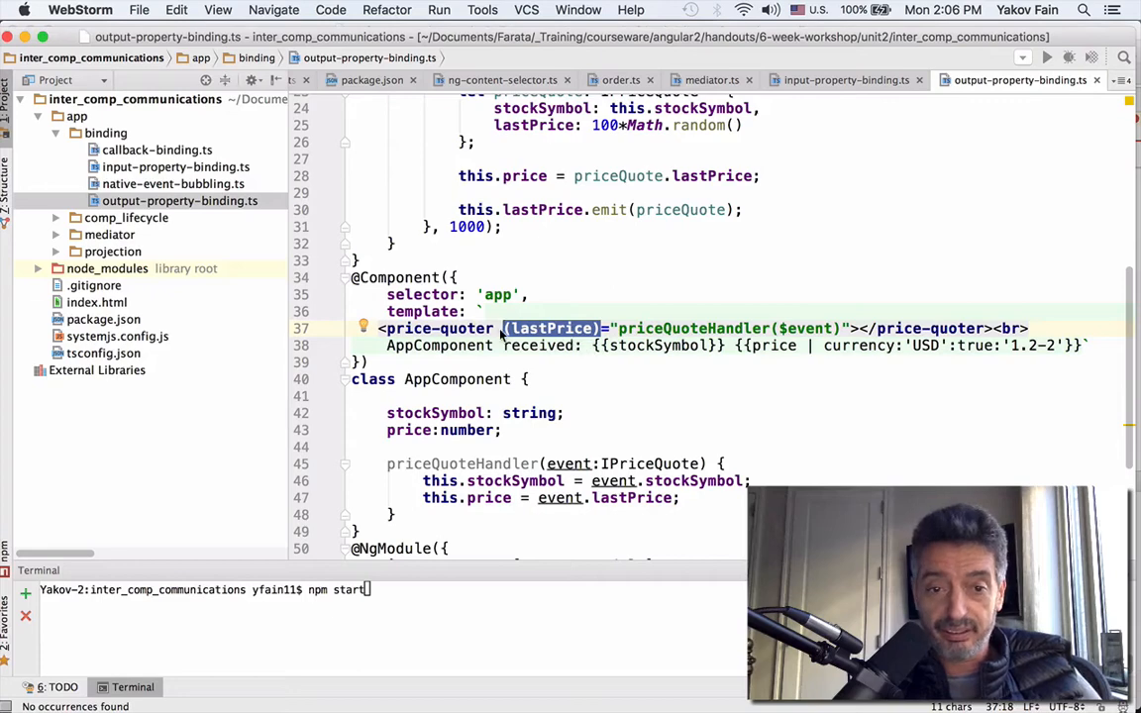
mouse_move(716, 414)
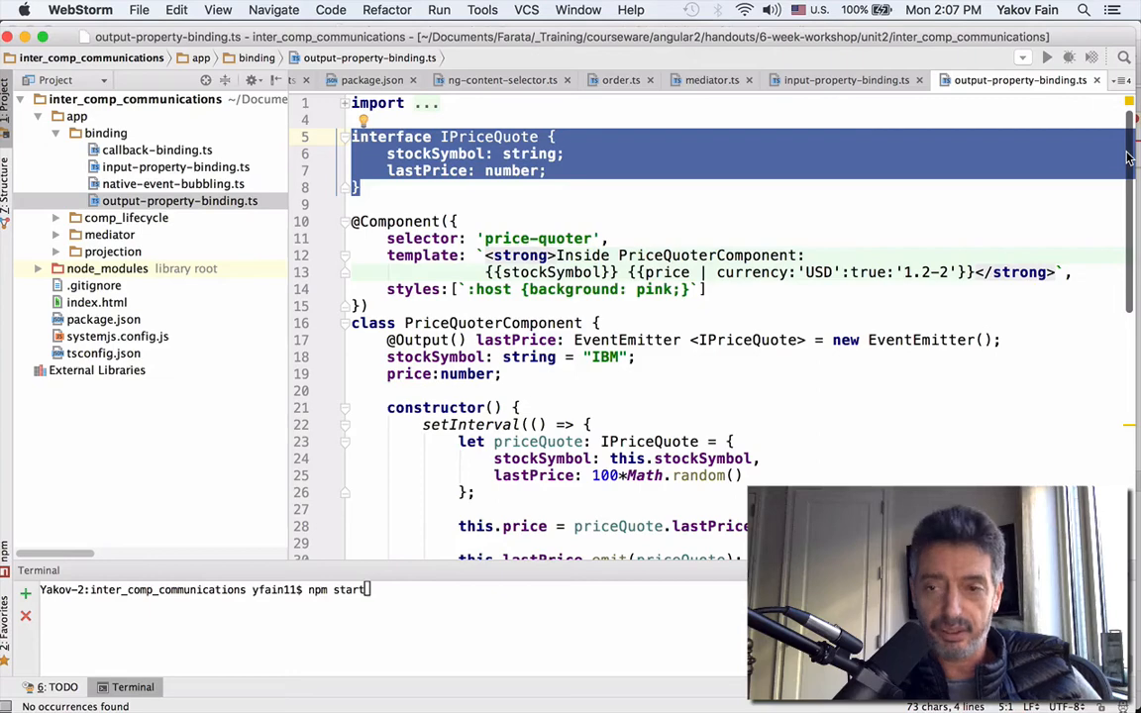
scroll(down, 3)
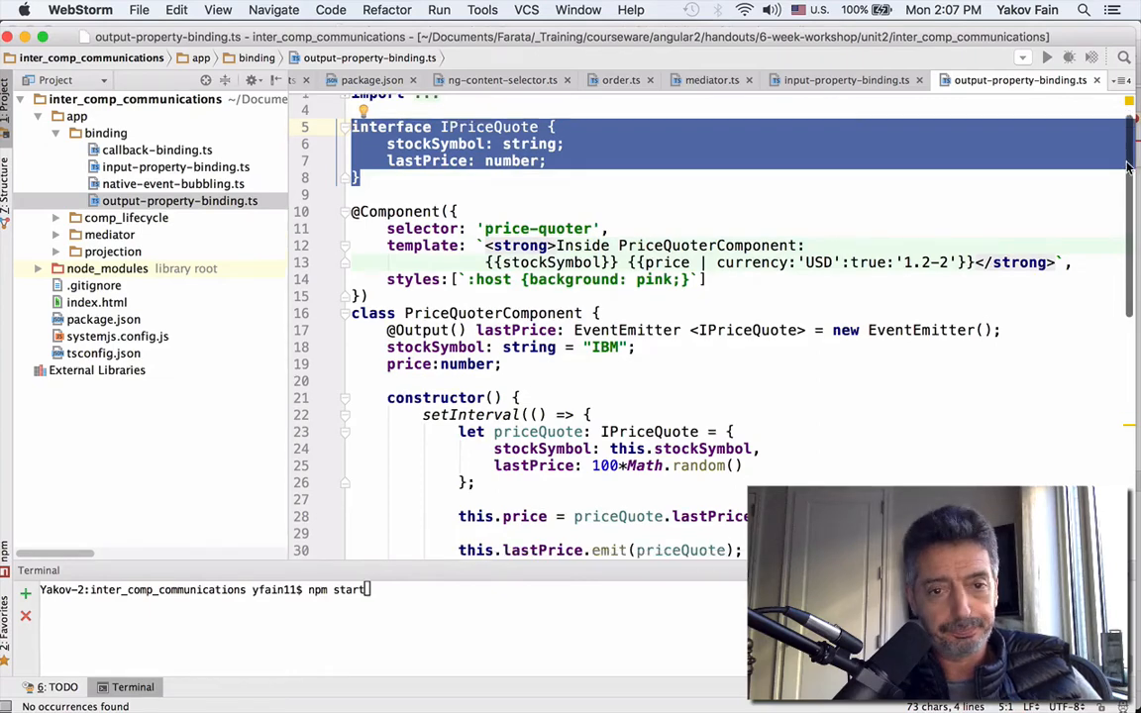
scroll(down, 3)
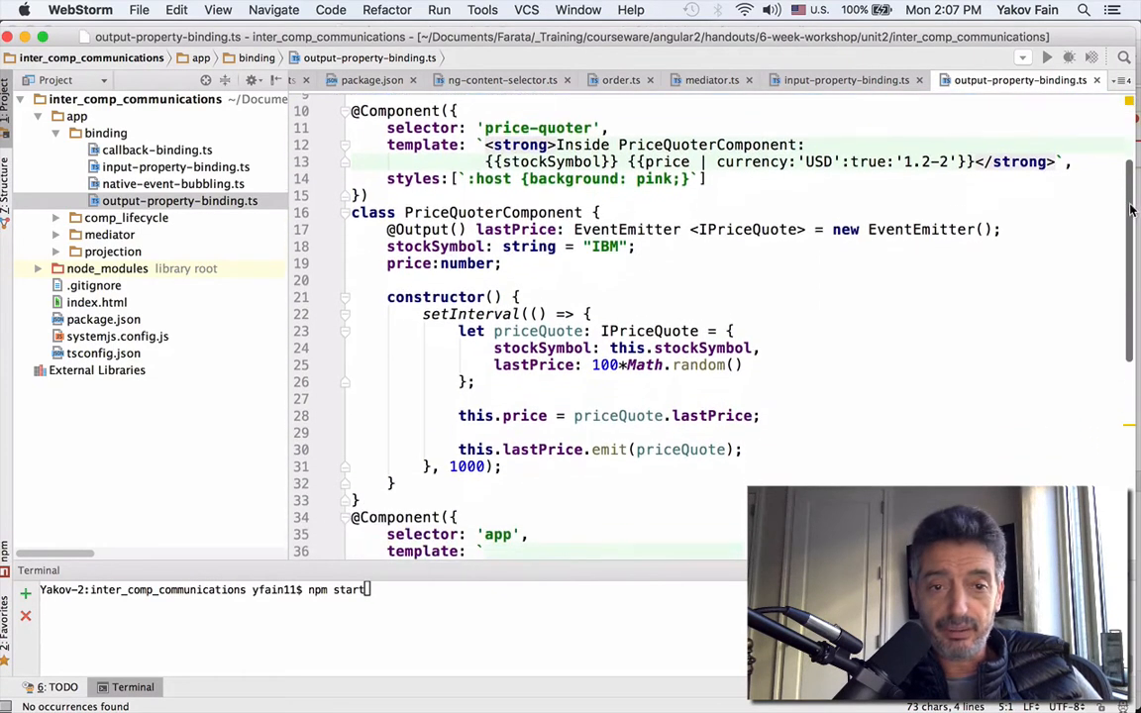
scroll(down, 3)
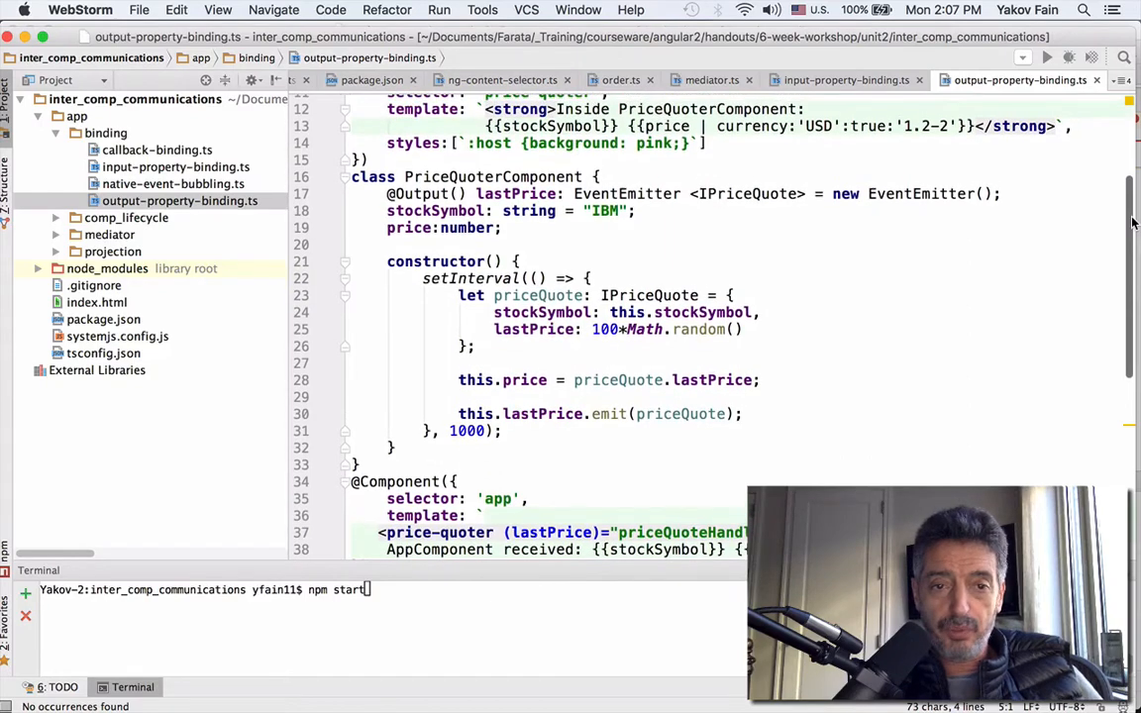
double_click(493, 177)
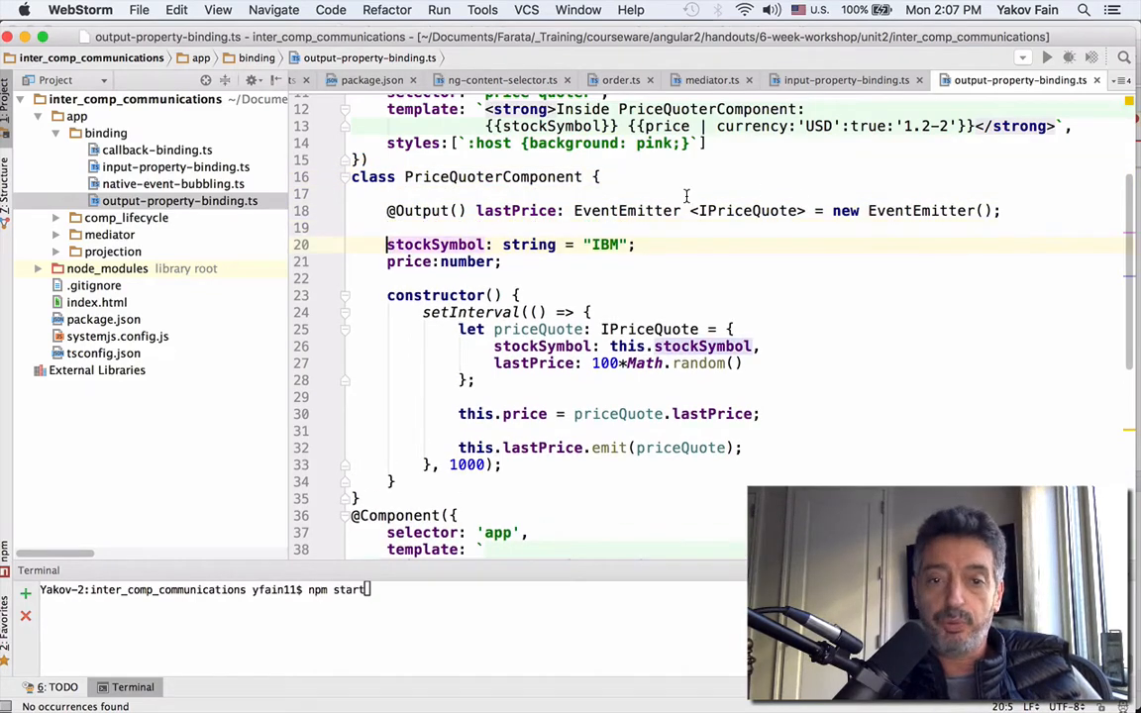
double_click(515, 210)
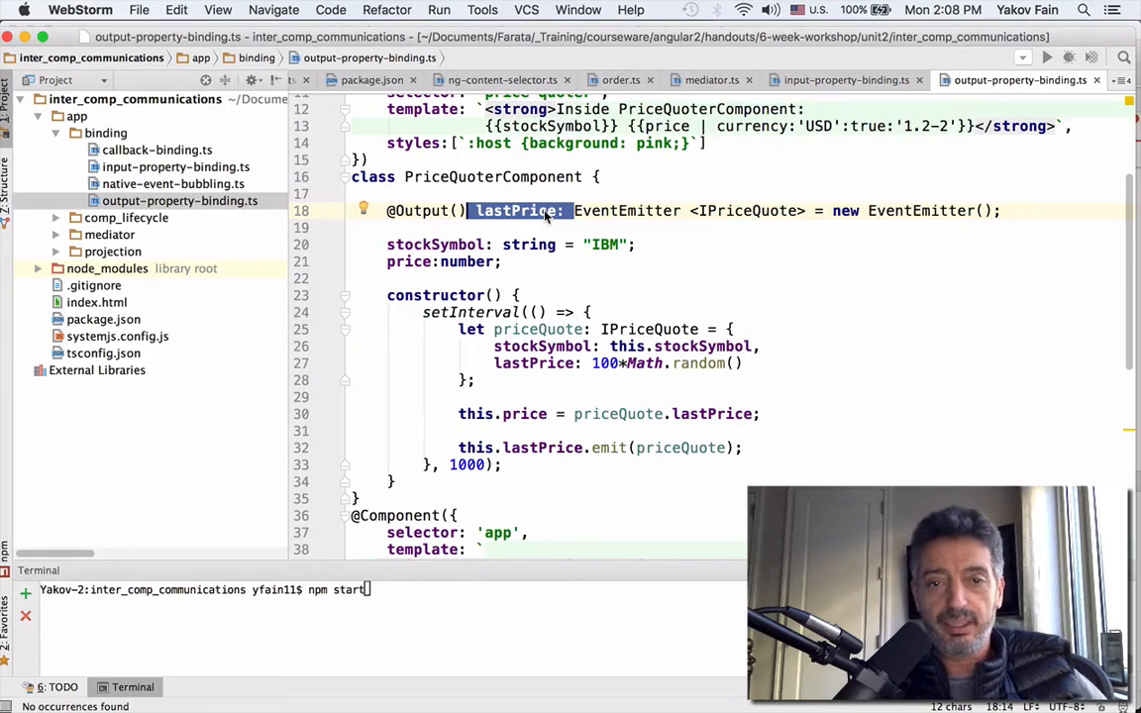
mouse_move(702, 277)
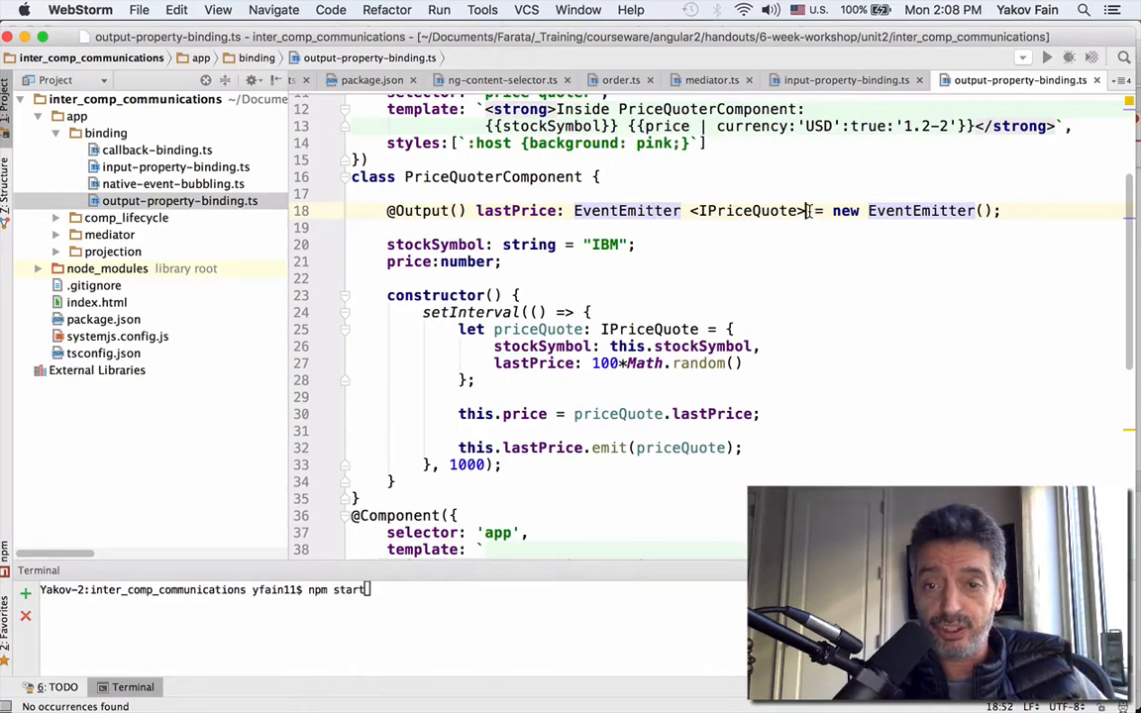
double_click(747, 210)
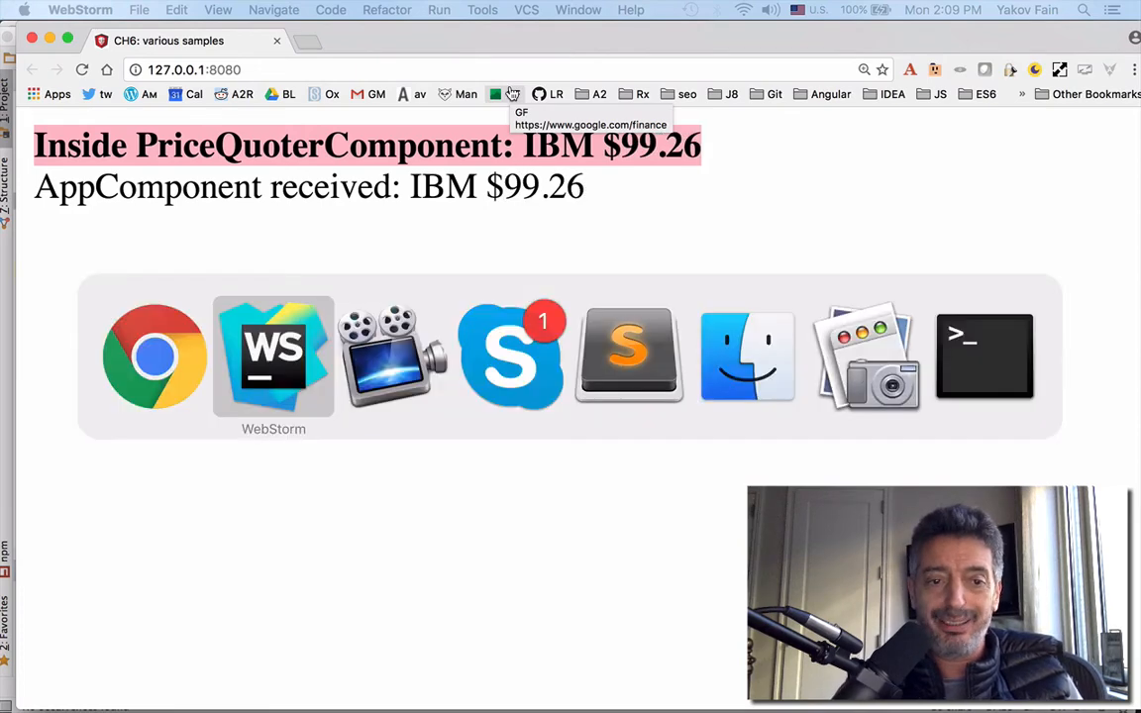
- Return to the editor and open callback-binding.ts from the Project tool window
click(274, 354)
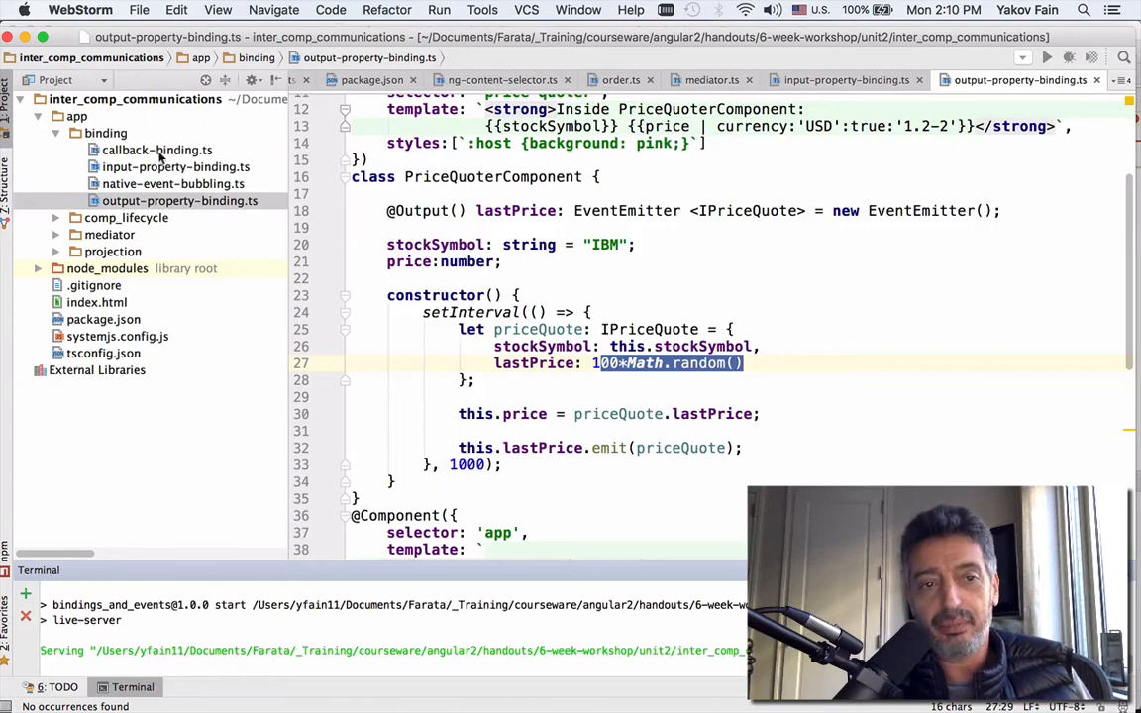
click(156, 150)
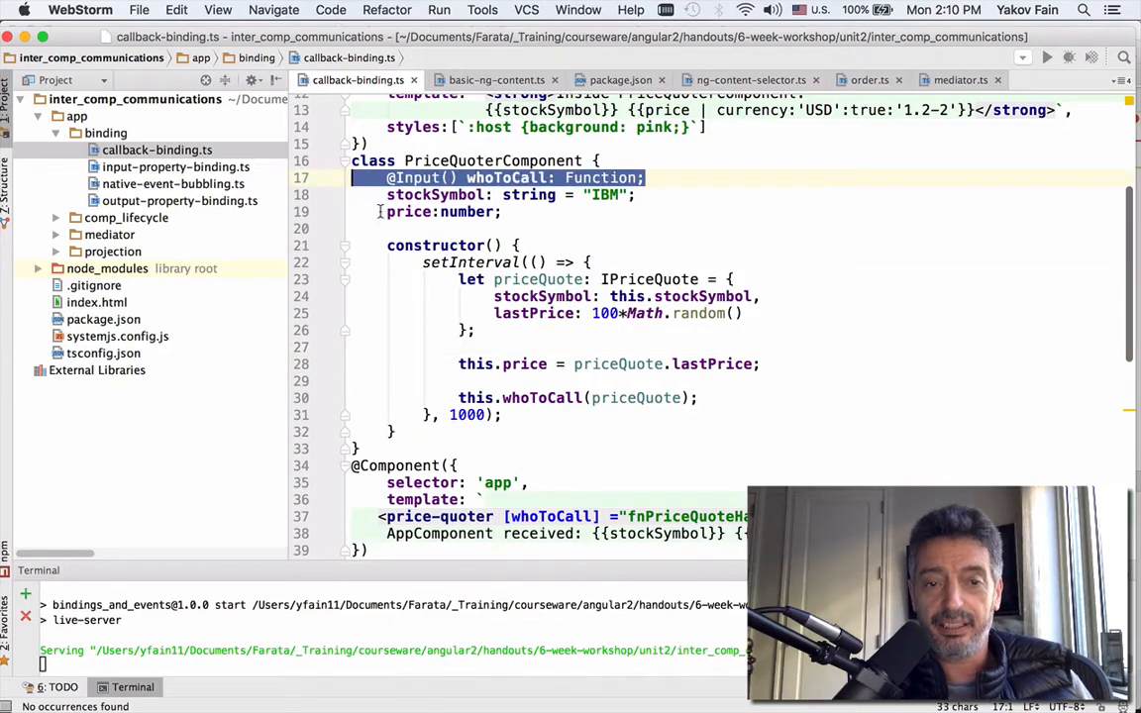
key(backspace)
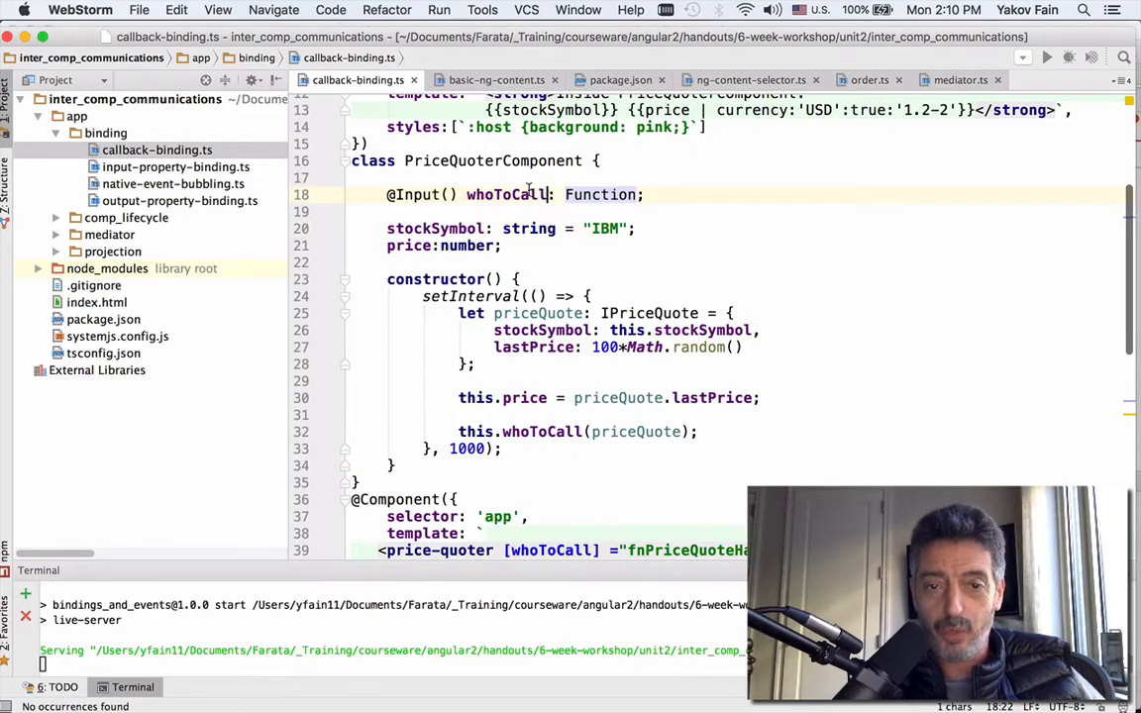
double_click(506, 194)
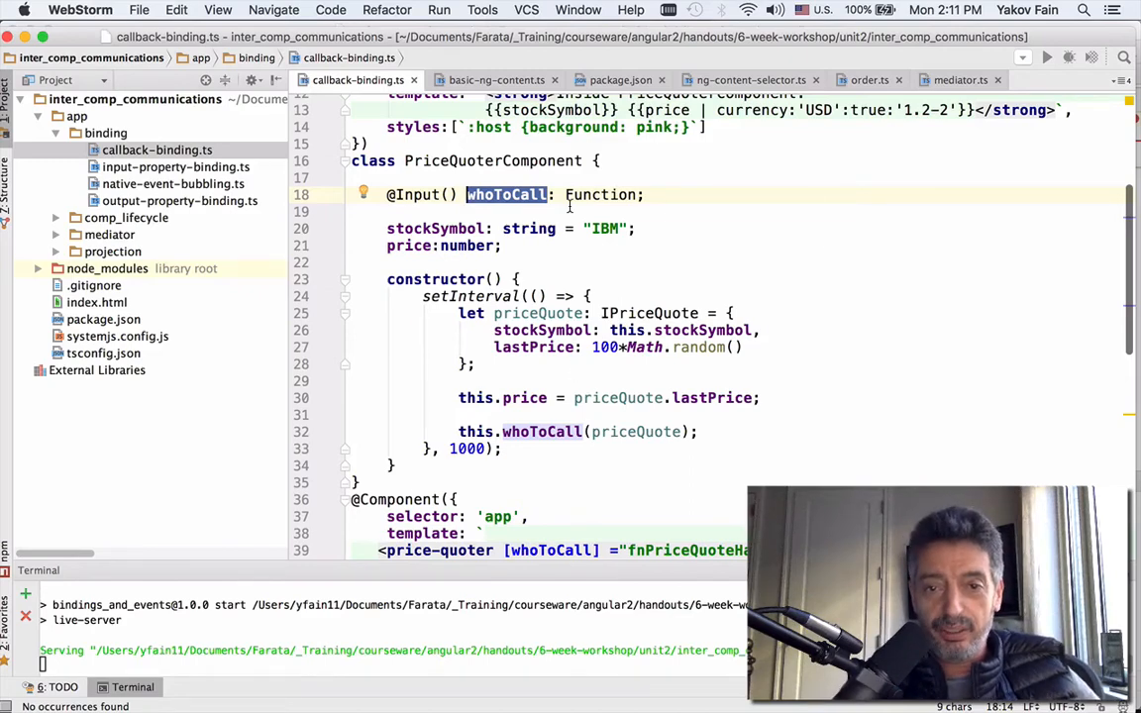
mouse_move(786, 206)
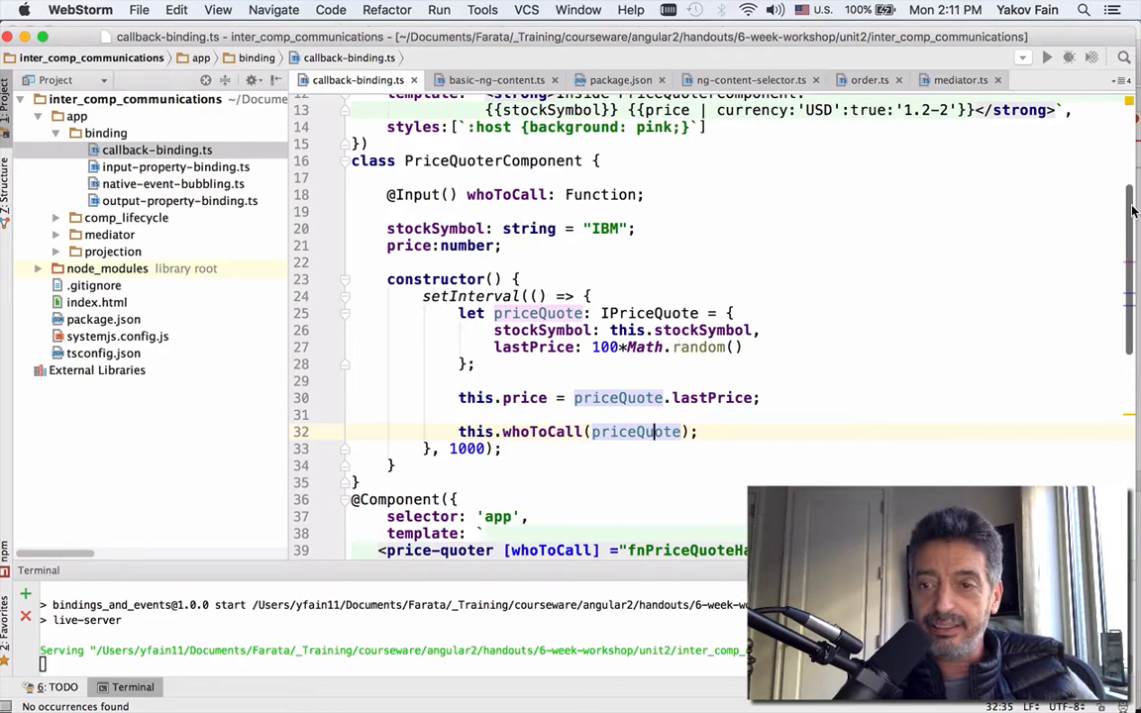
scroll(down, 3)
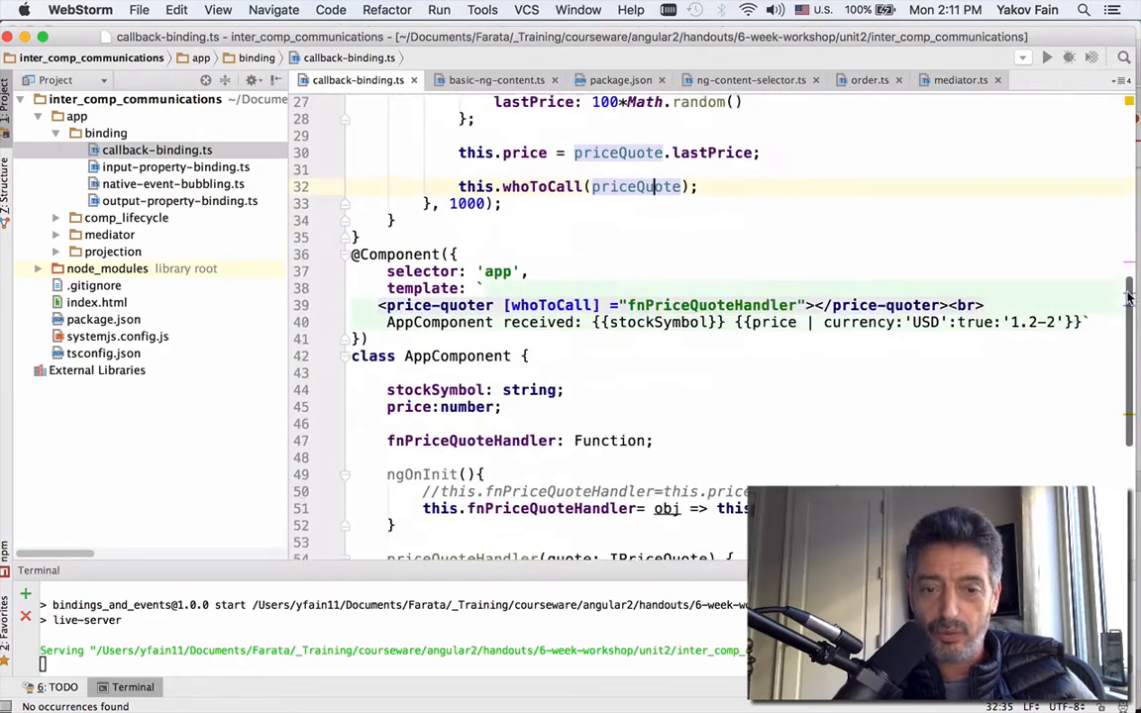
- Highlight fnPriceQuoteHandler, the arrow-function handler and ngOnInit in callback-binding.ts while explaining them
scroll(down, 3)
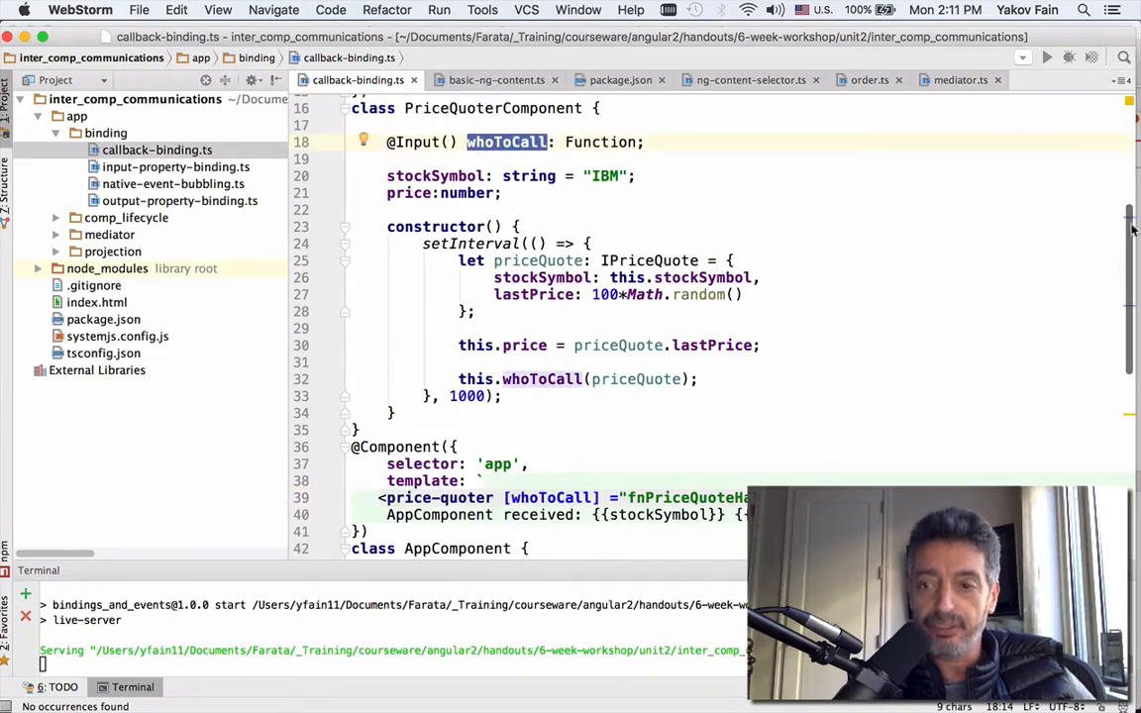
scroll(down, 3)
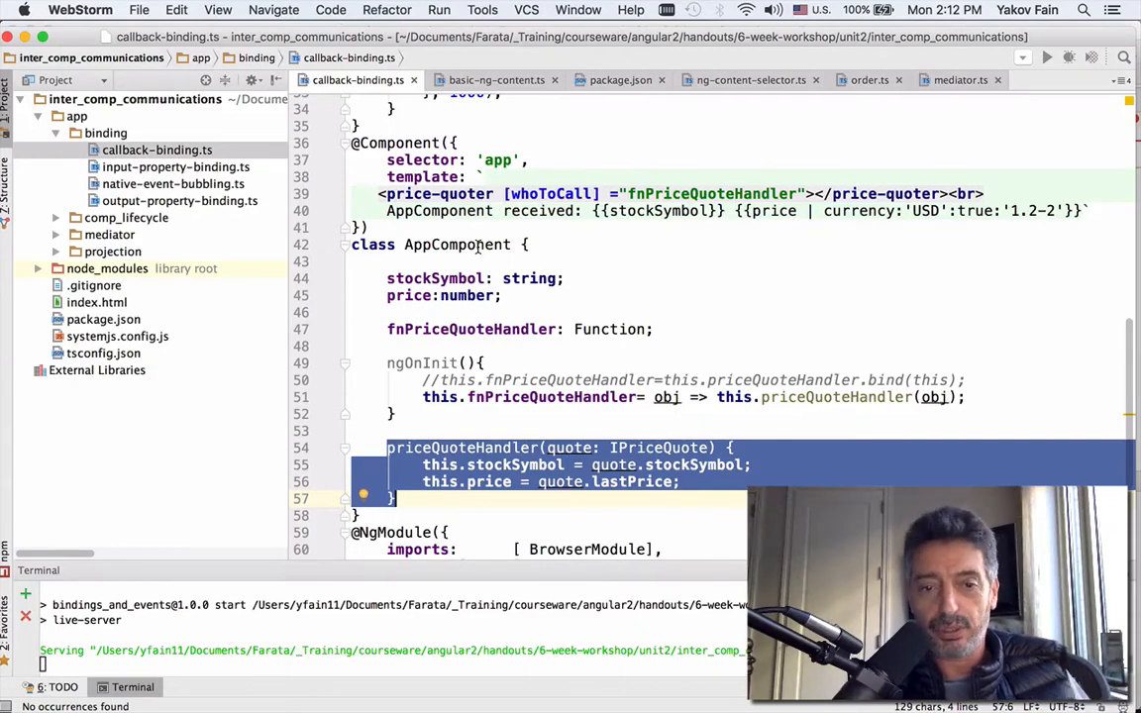
mouse_move(632, 291)
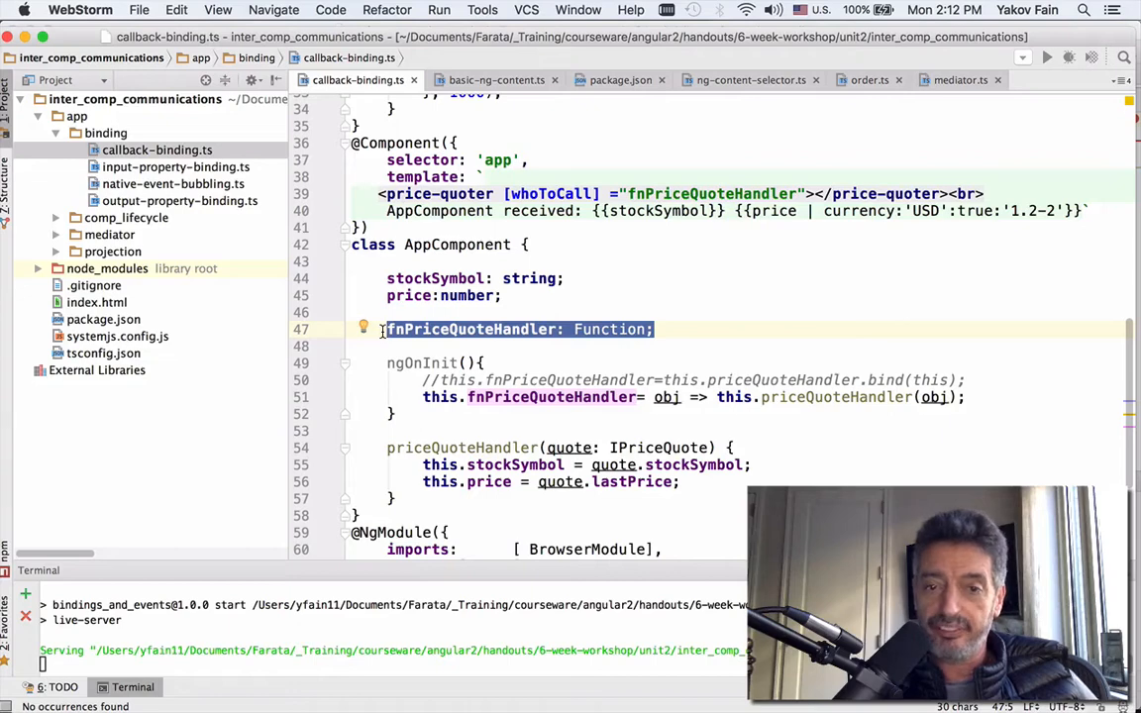
mouse_move(671, 277)
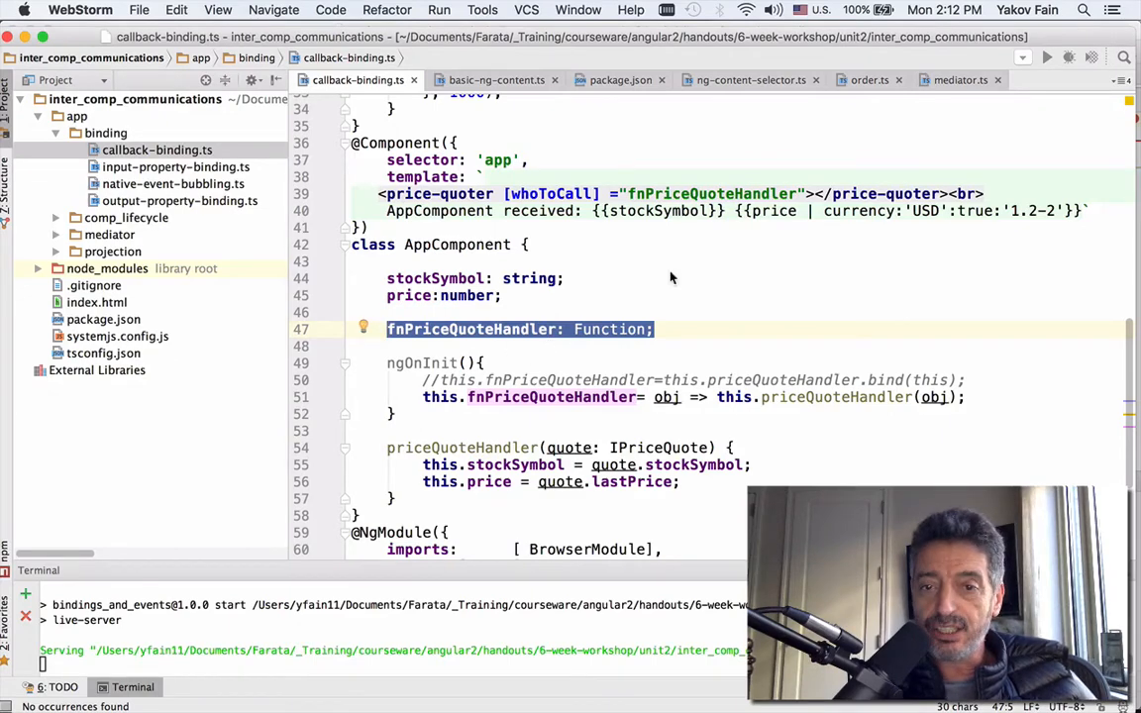
double_click(712, 193)
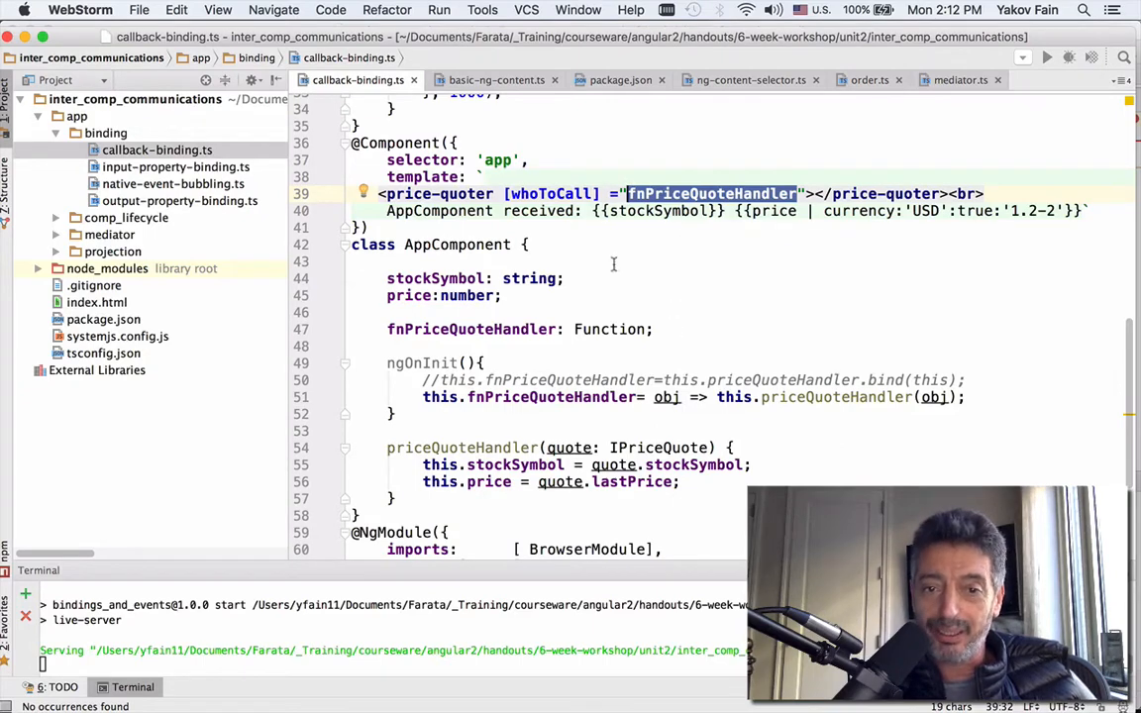
mouse_move(513, 328)
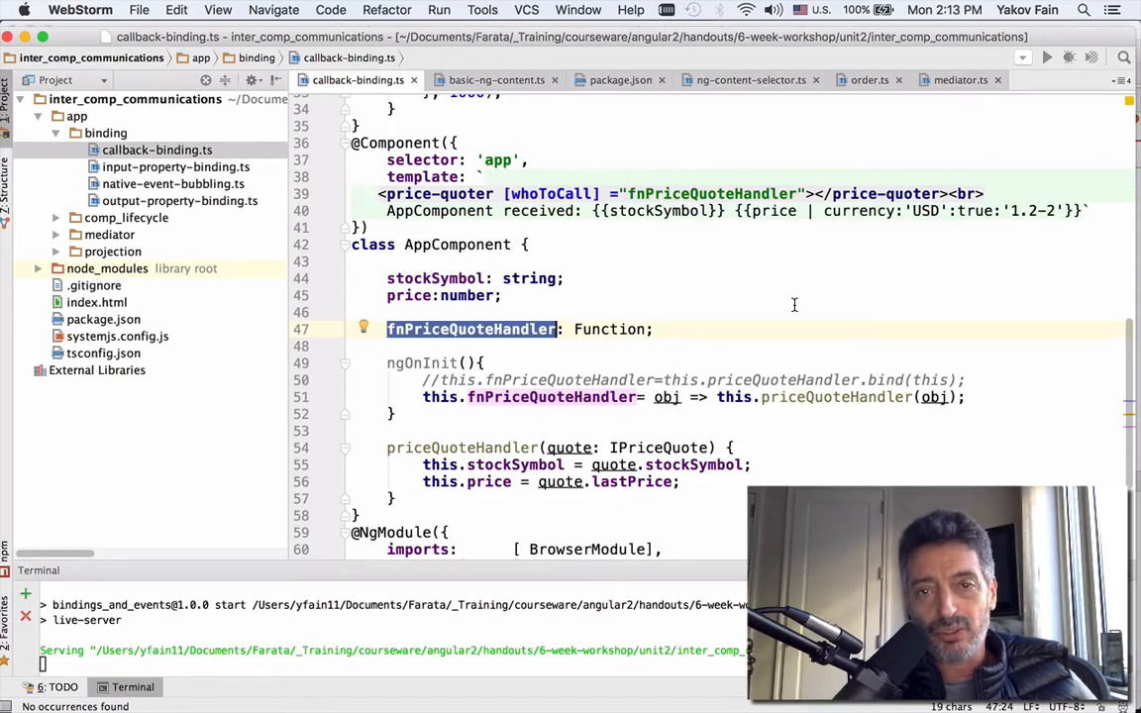
mouse_move(728, 294)
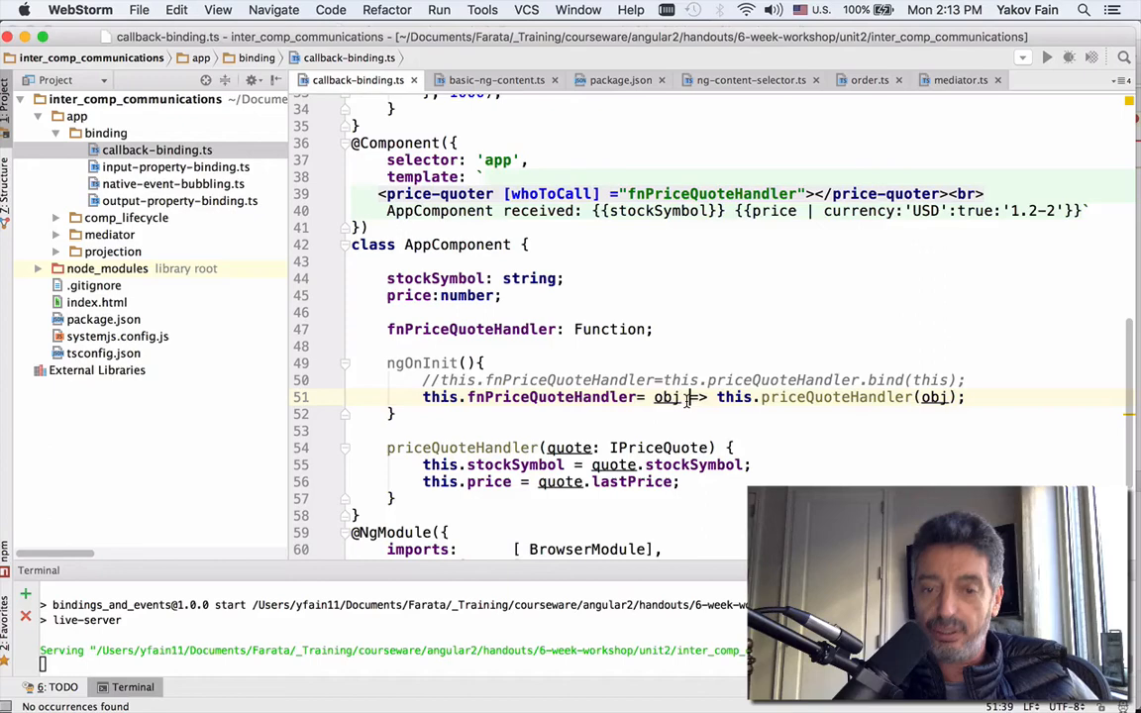
double_click(666, 397)
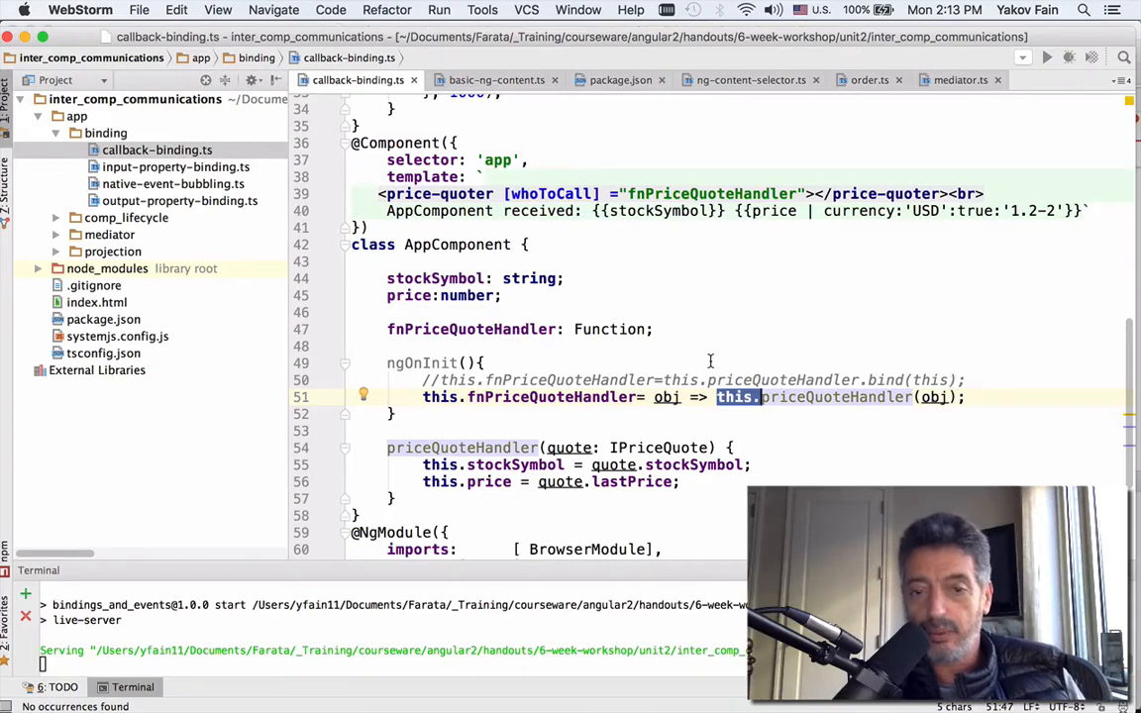
mouse_move(689, 379)
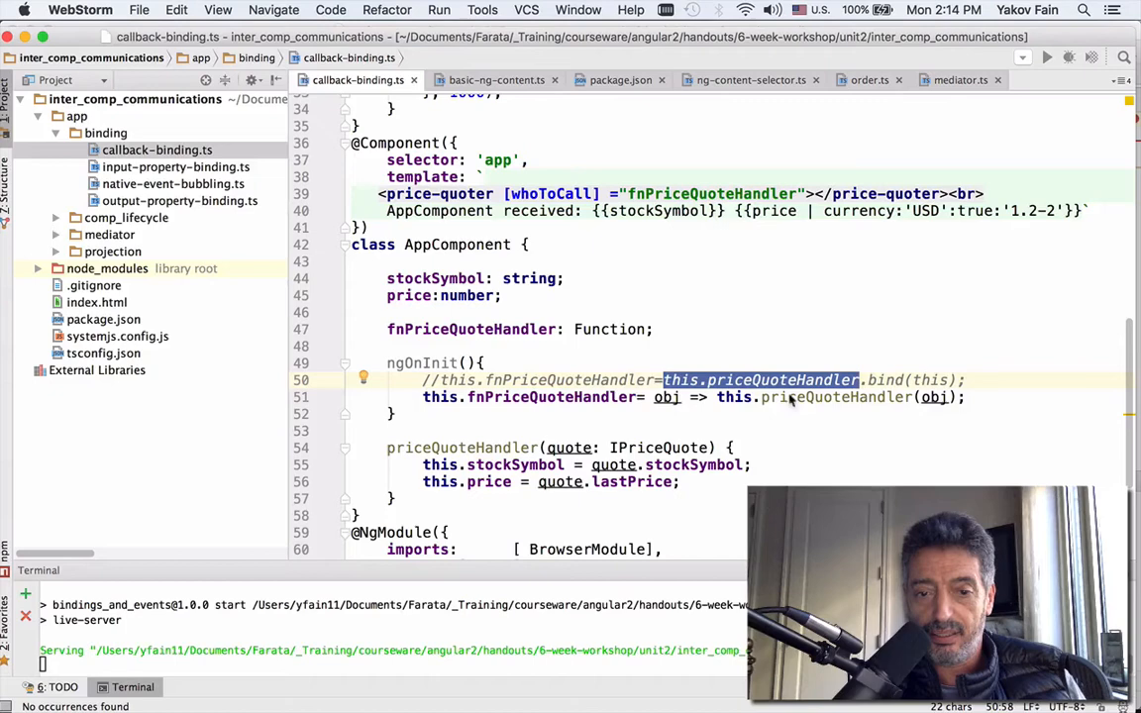
mouse_move(776, 414)
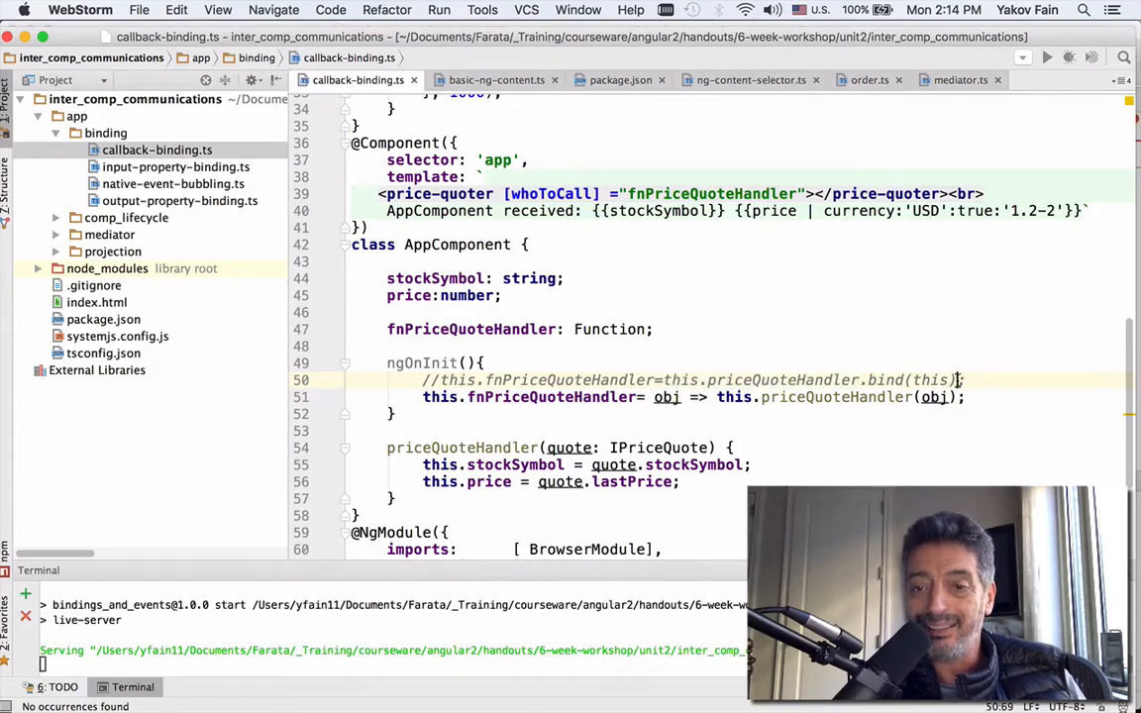
double_click(933, 379)
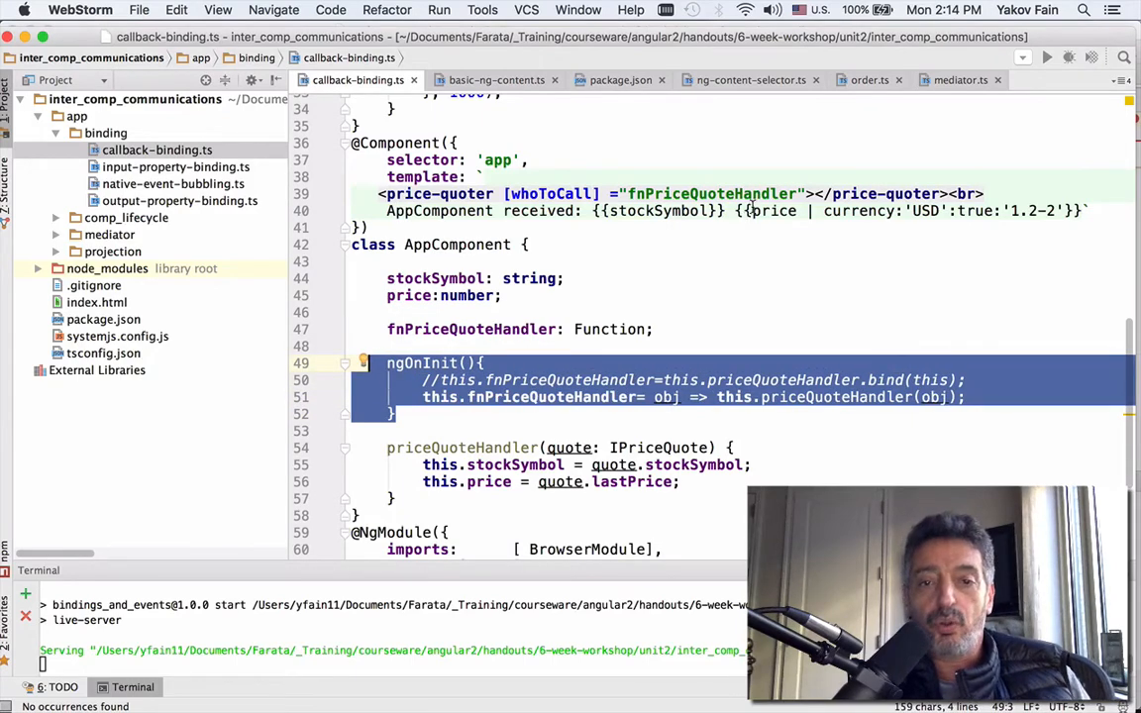
double_click(711, 193)
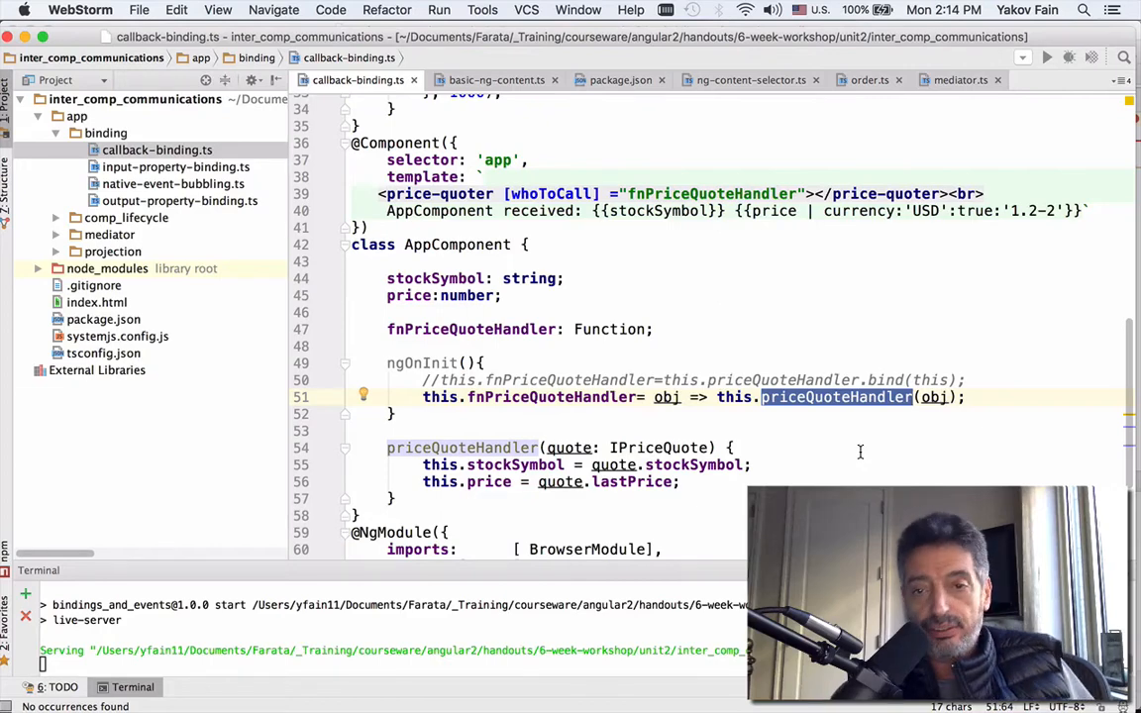
mouse_move(315, 205)
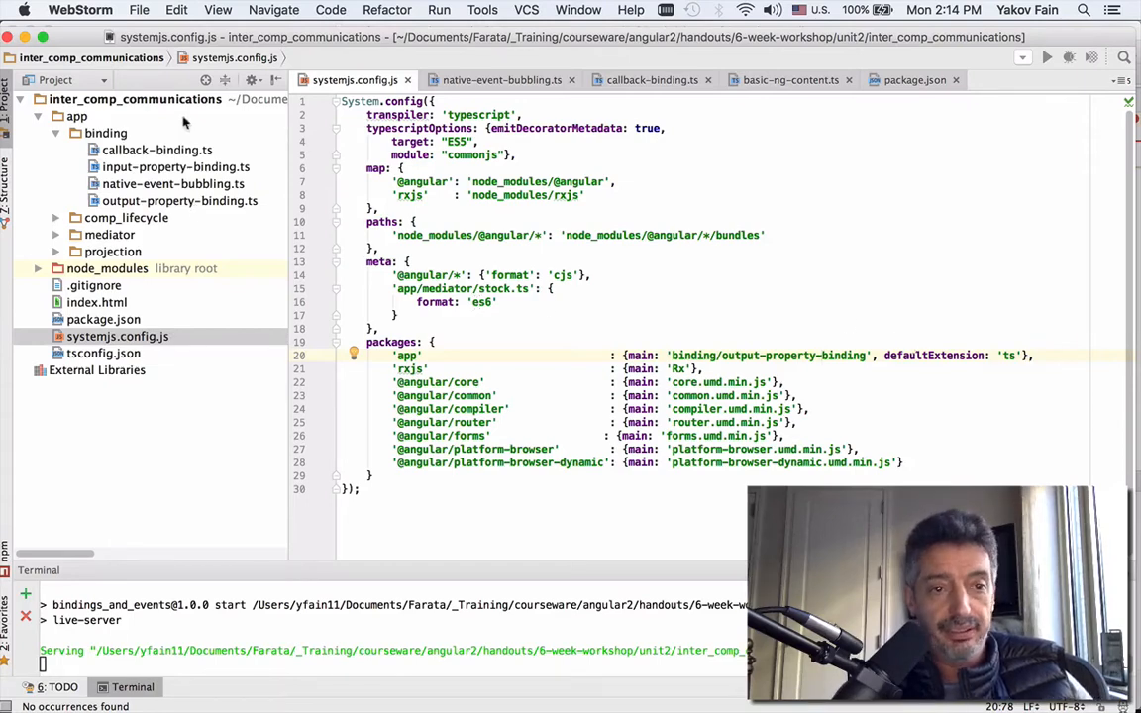
- Change the SystemJS 'app' package main to 'callback-binding' and save the config
click(157, 150)
text(callback)
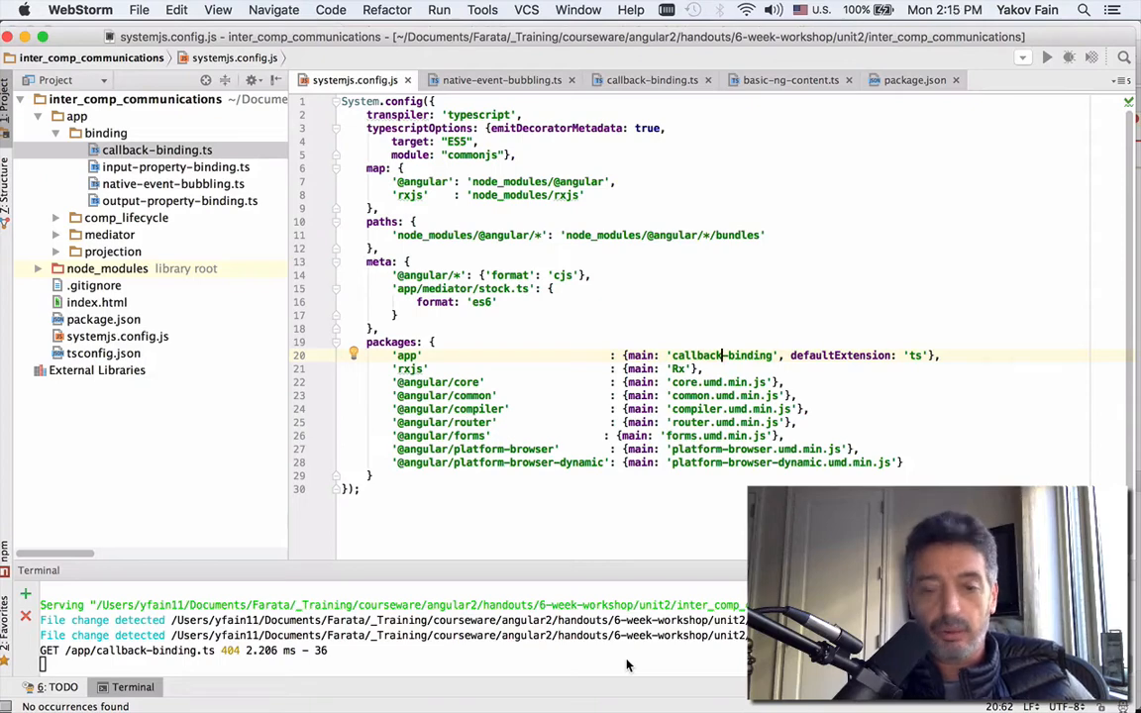
key(cmd+tab)
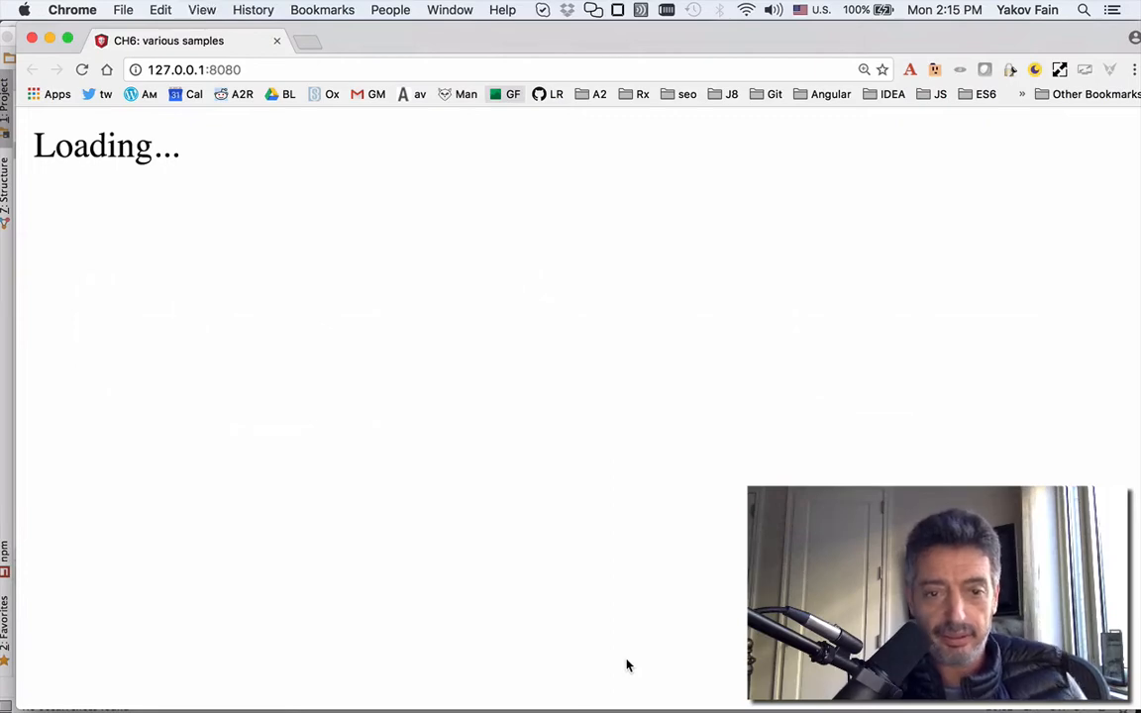
- Read the Console's 404 error for loading app/callback-binding.ts in Chrome DevTools
key(F12)
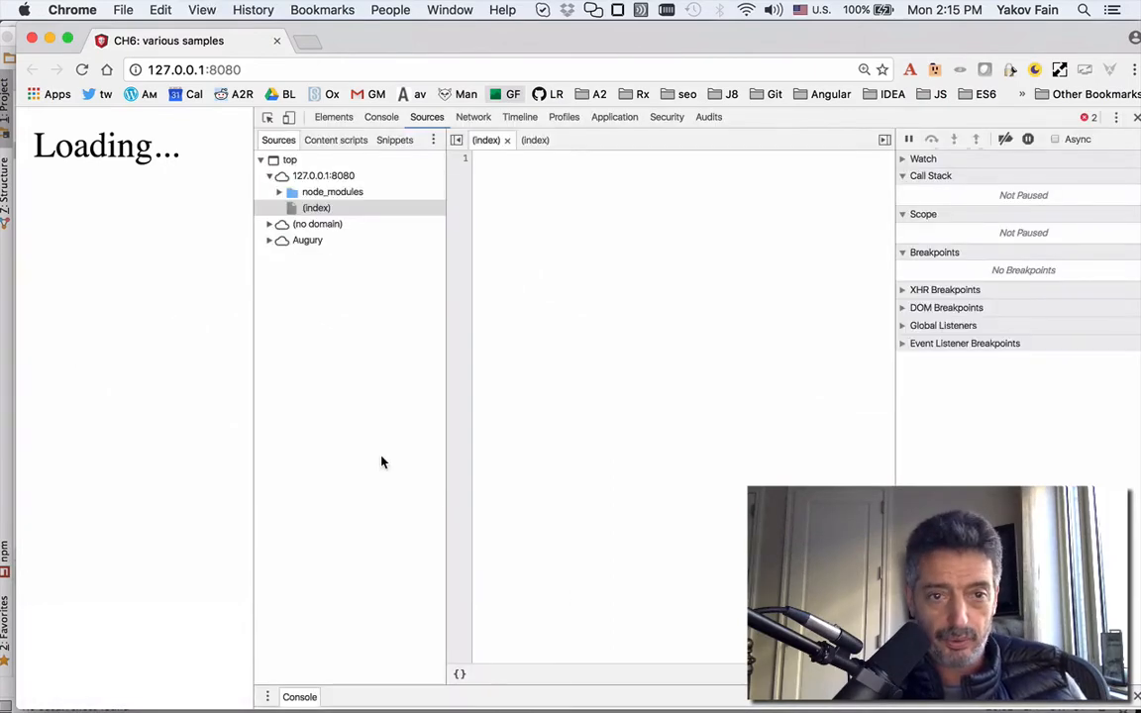
click(381, 117)
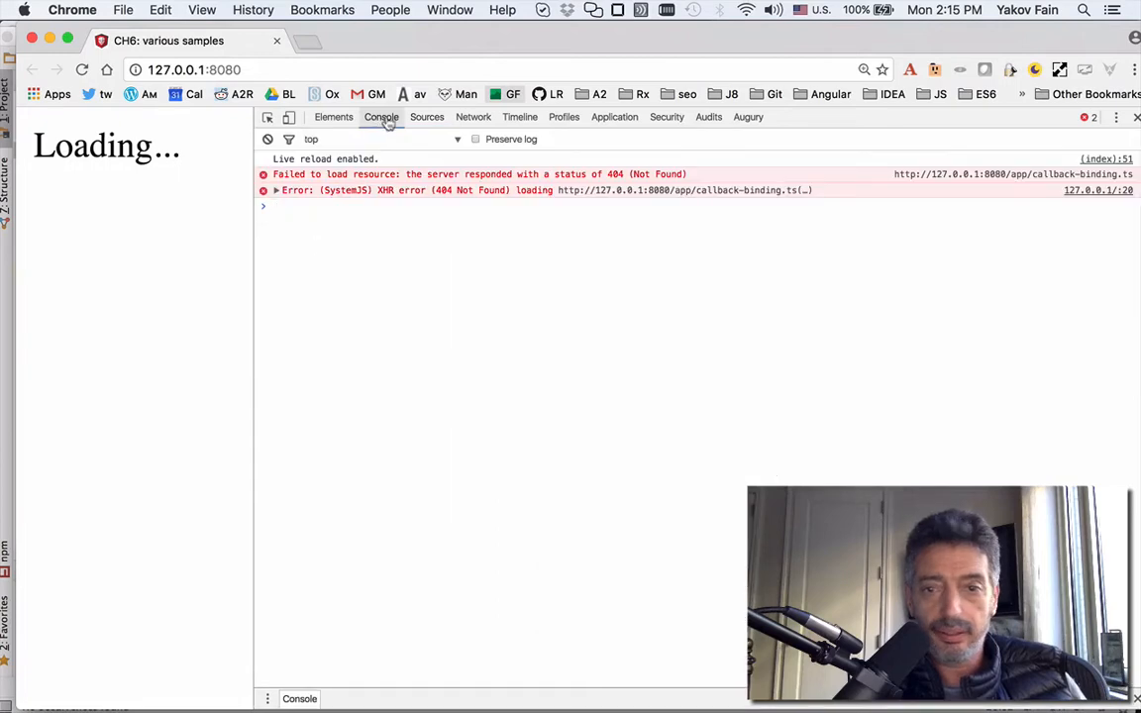
mouse_move(772, 190)
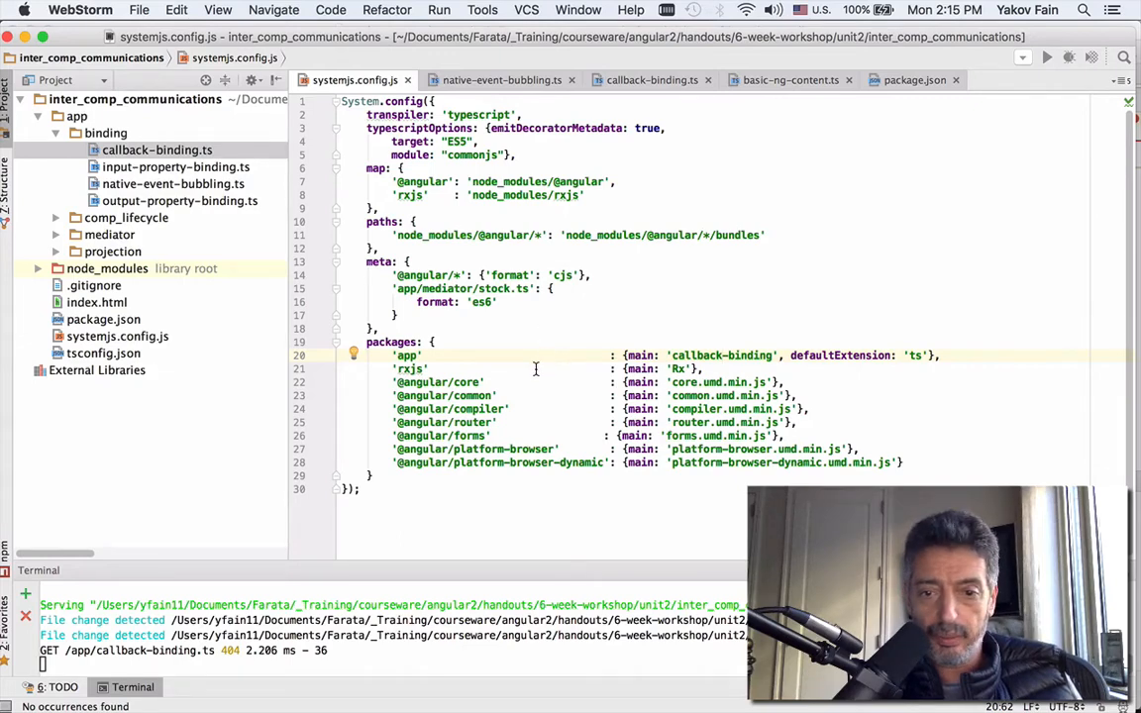
mouse_move(605, 303)
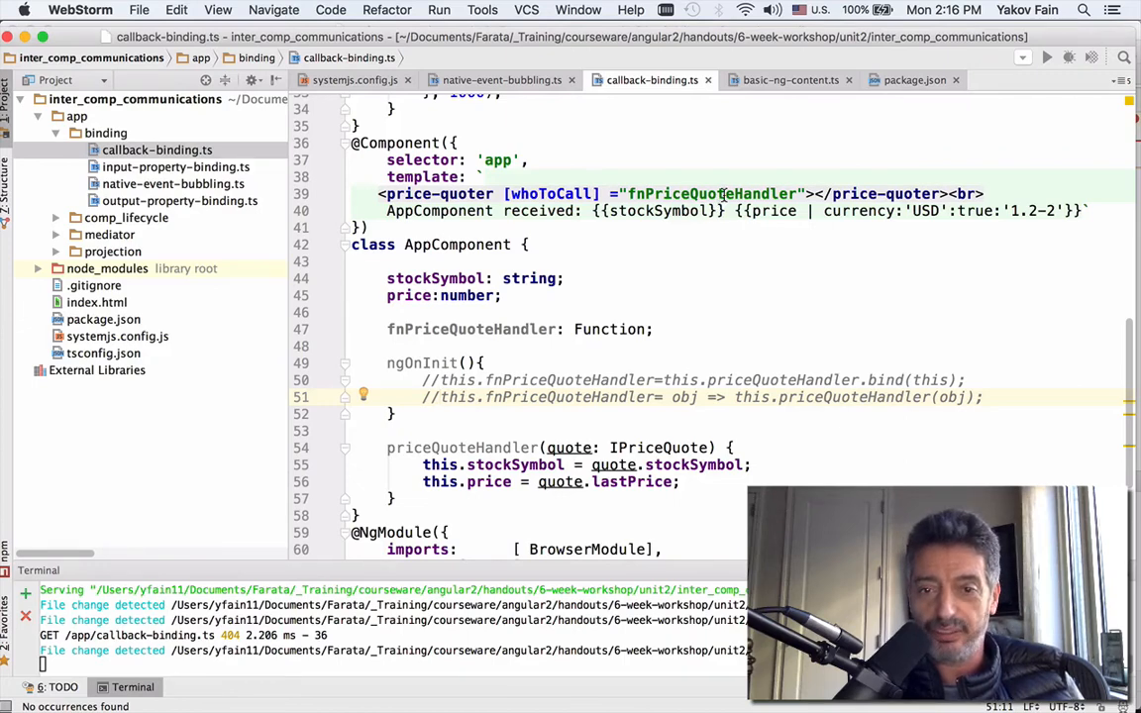
mouse_move(726, 287)
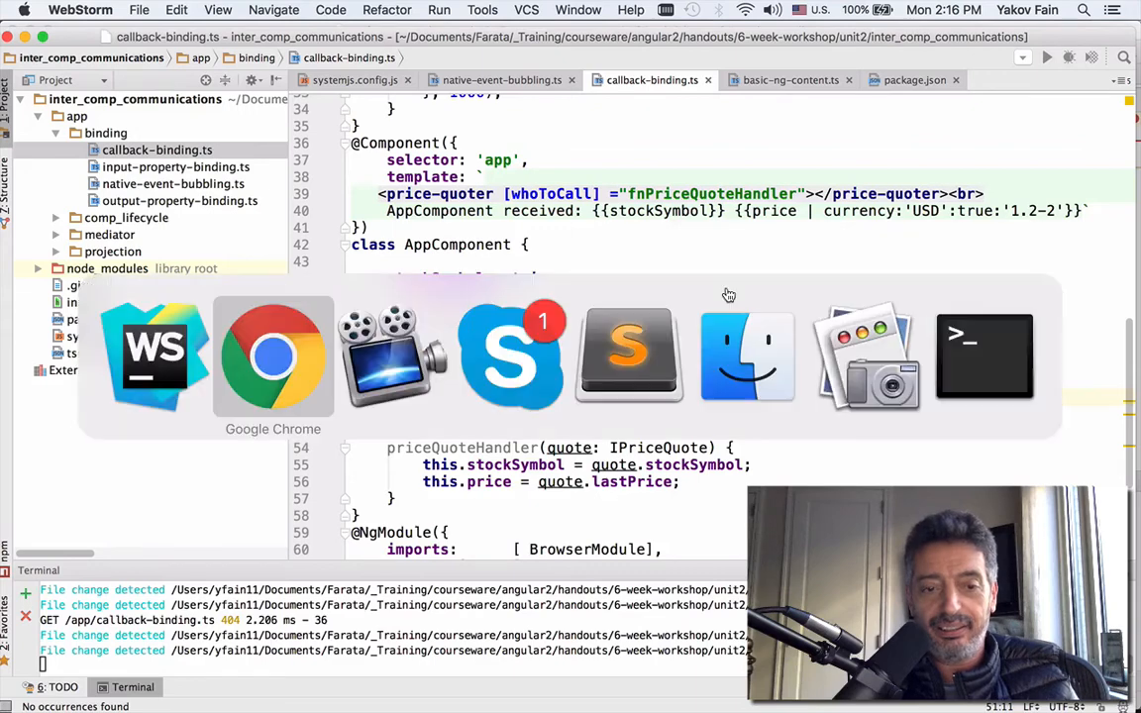
- Comment out the ngOnInit handler assignment, save, and watch the app reload in Chrome
click(274, 357)
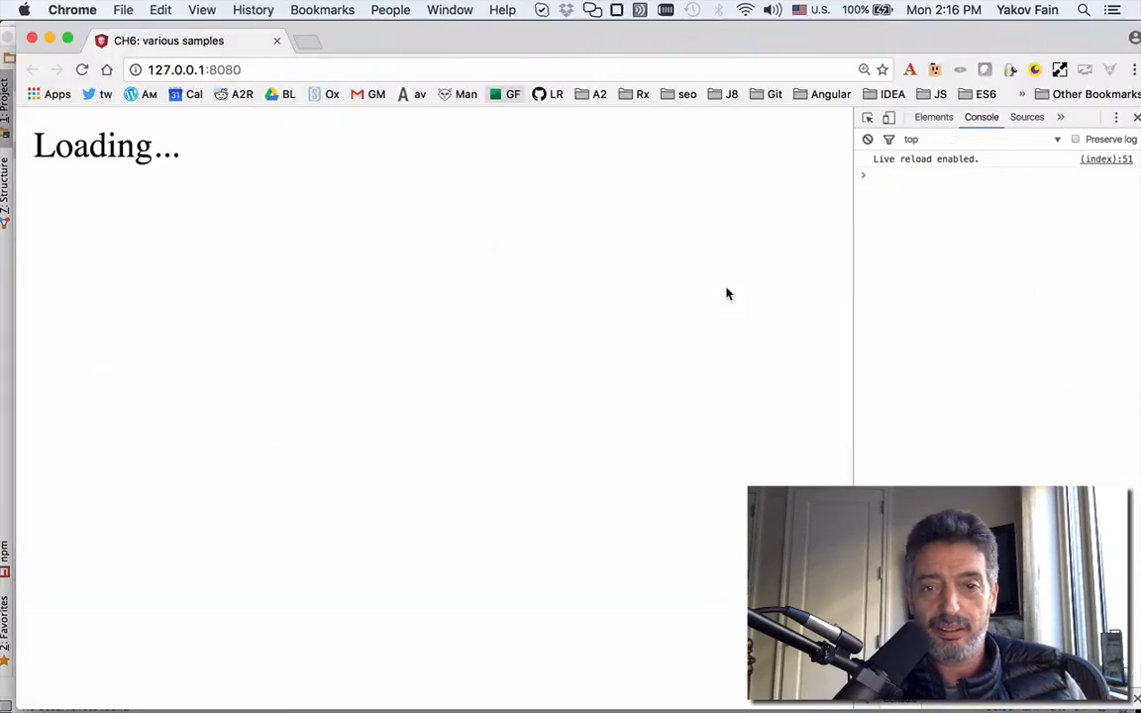